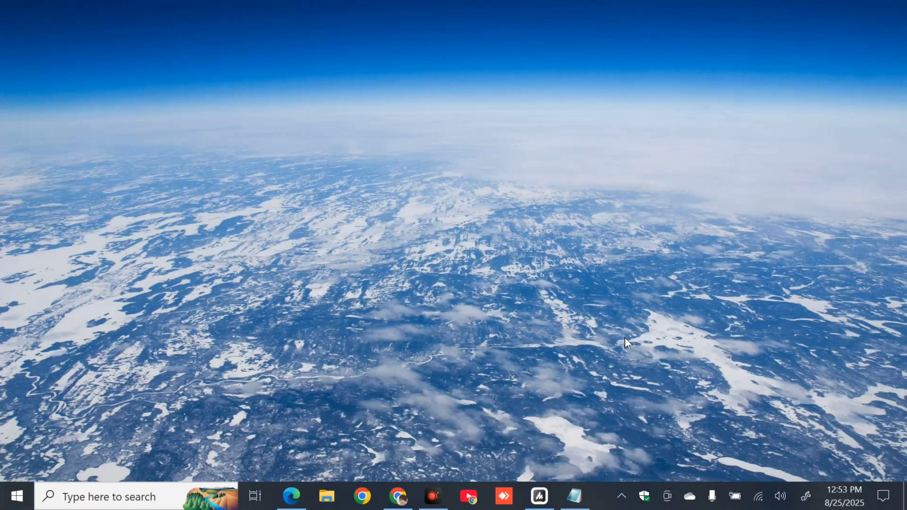
- Search Windows for 'cmd' and launch Command Prompt as administrator
click(110, 496)
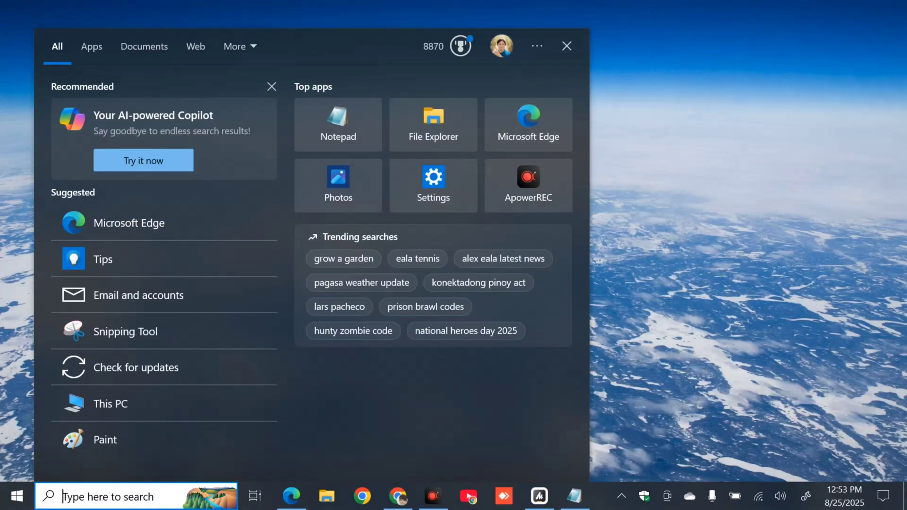
text(cmd)
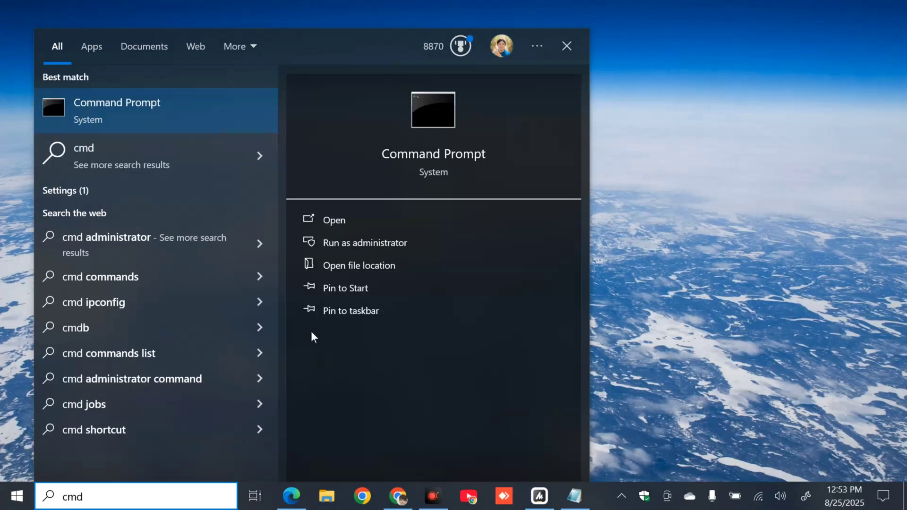
mouse_move(365, 242)
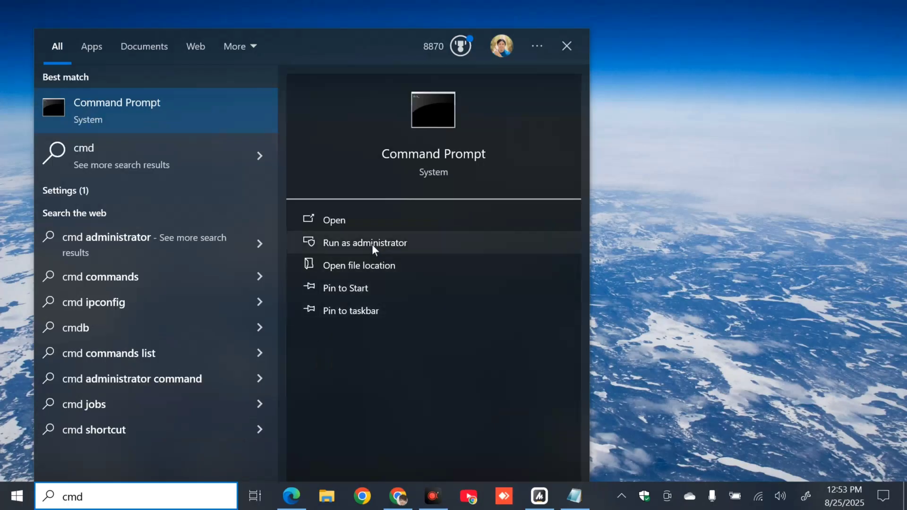
click(365, 242)
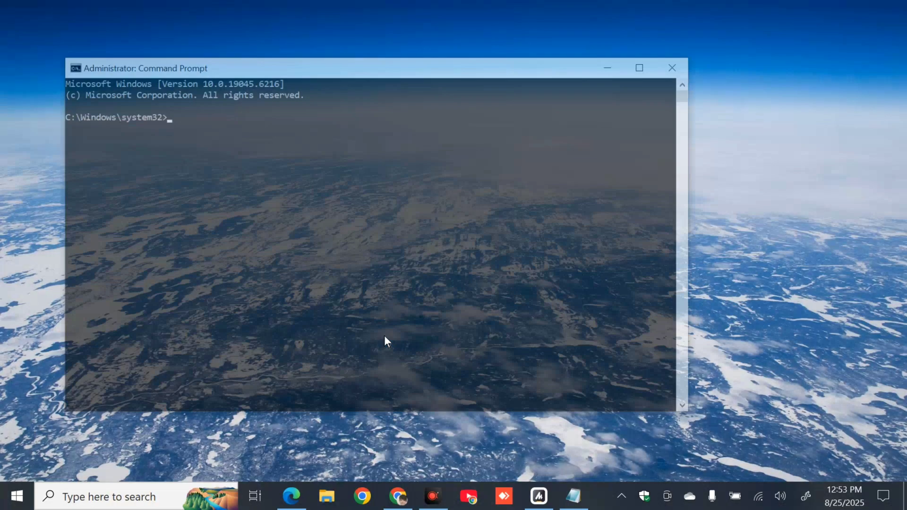
- Select the DISM /Online /Cleanup-Image /RestoreHealth line in the Notepad note
click(639, 68)
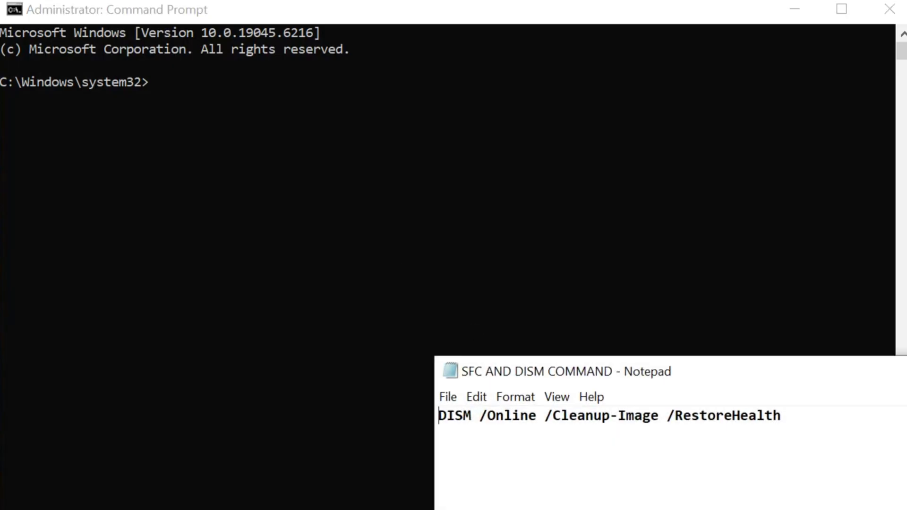
drag(439, 415, 528, 415)
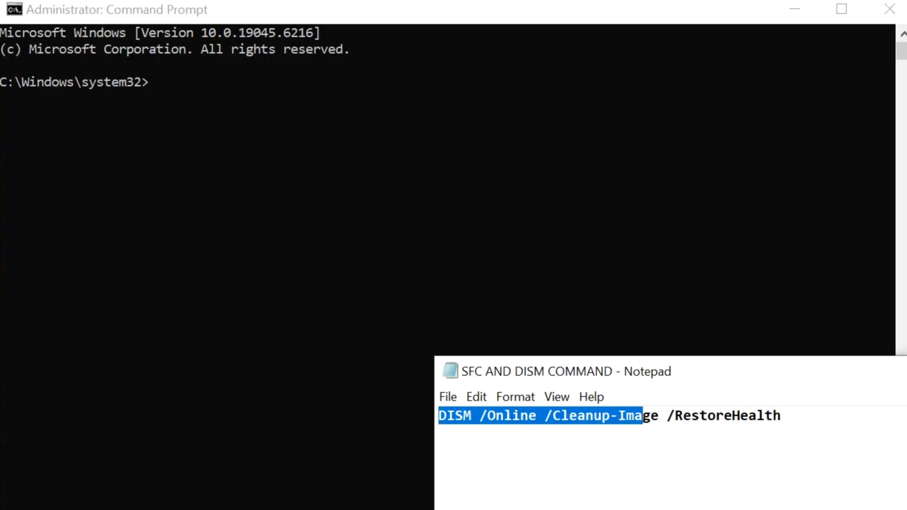
drag(642, 416, 781, 415)
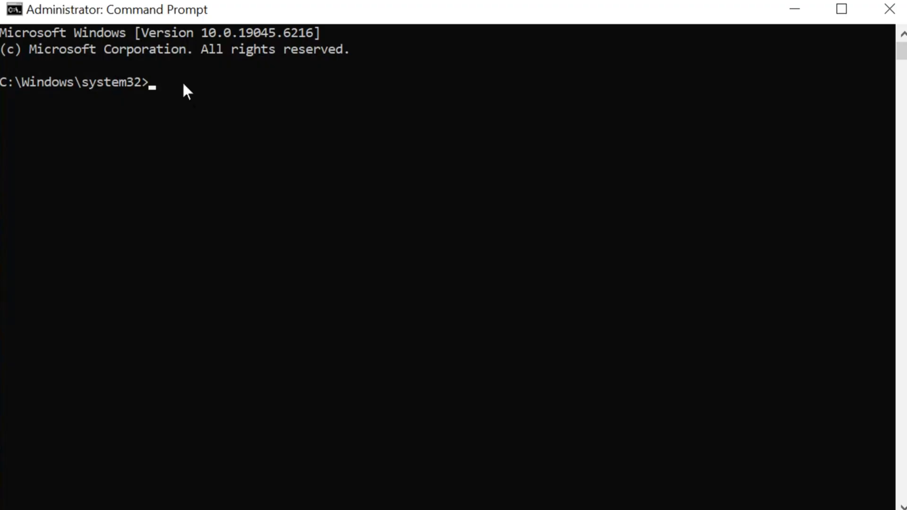
- Run DISM /Online /Cleanup-Image /RestoreHealth at the admin prompt until it completes successfully
text(DISM /Online /Cleanup-Image /RestoreHealth)
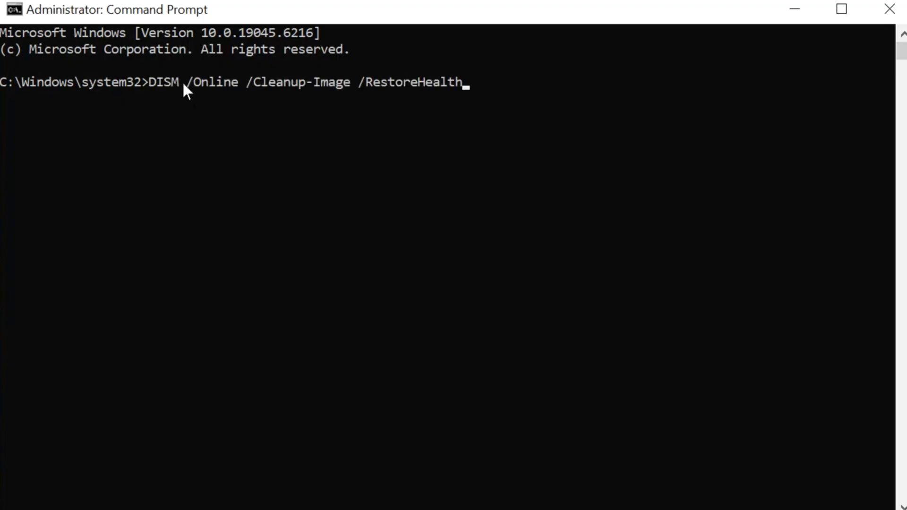
key(Enter)
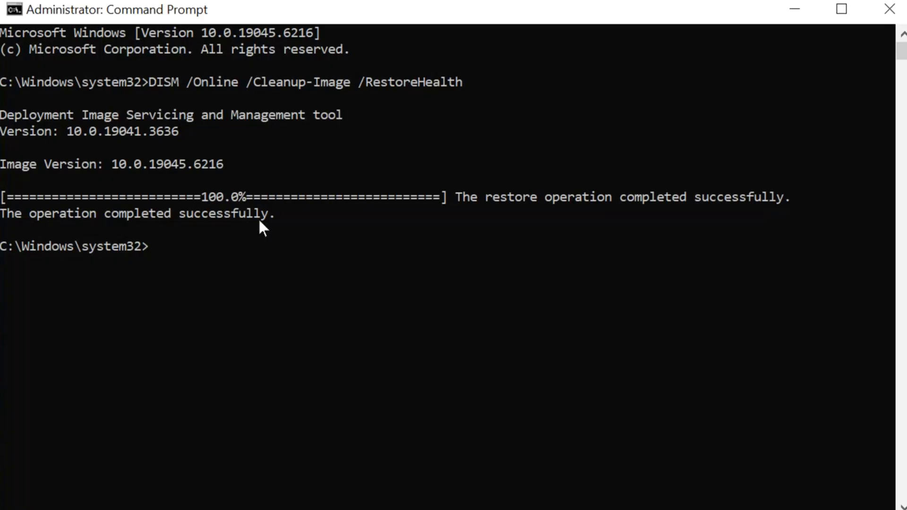
mouse_move(151, 246)
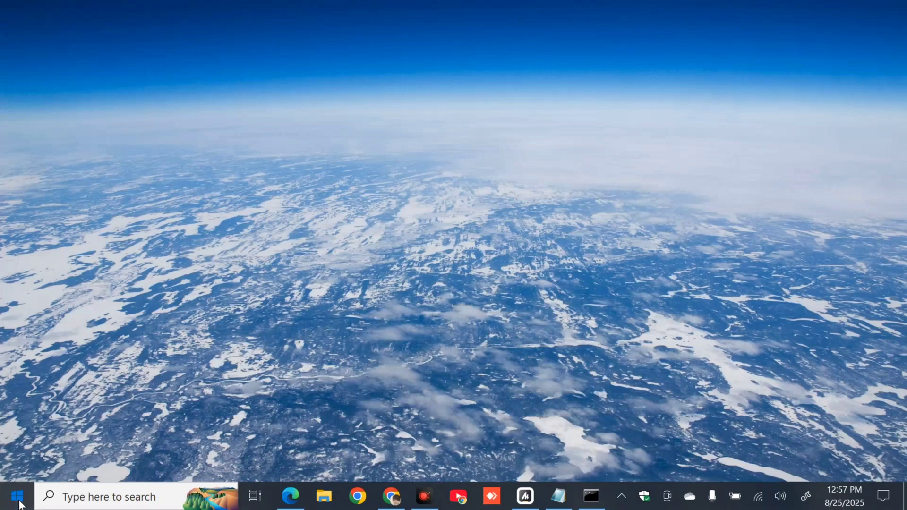
- Bring up the Start menu to reach the Restart power option
click(16, 496)
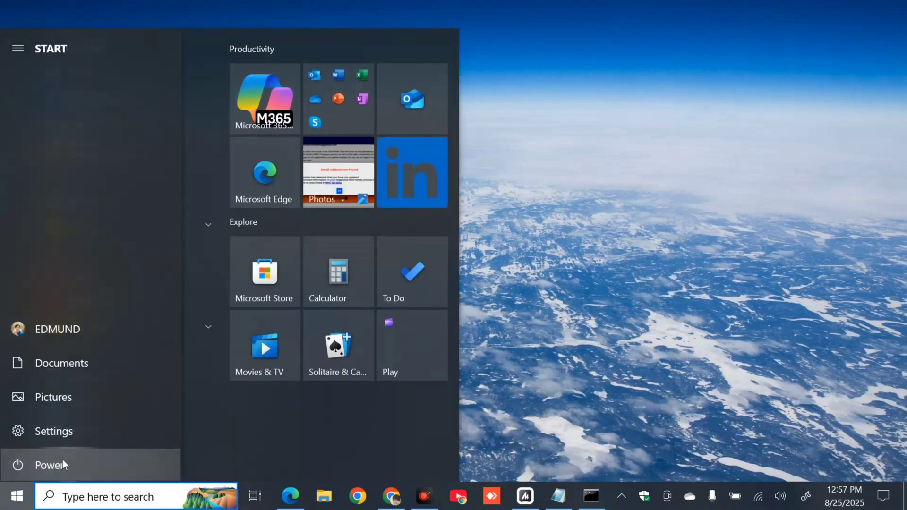